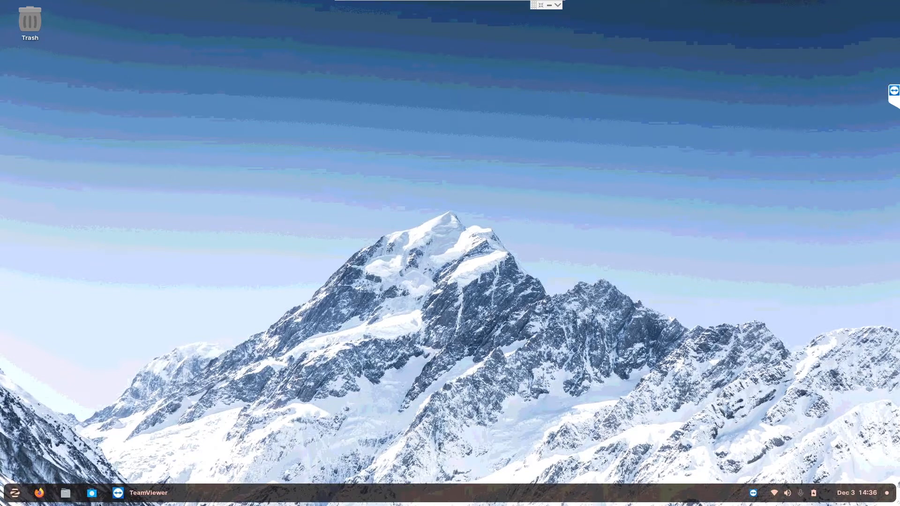
Step: Search the Zorin Software Store catalogue for 'lutris'
{"action": "left_click", "coordinate": [92, 493]}
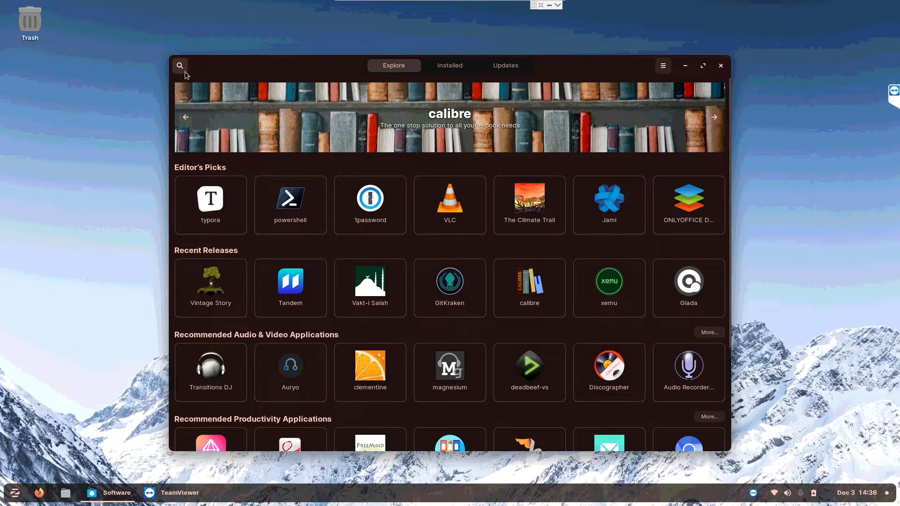
{"action": "left_click", "coordinate": [179, 66]}
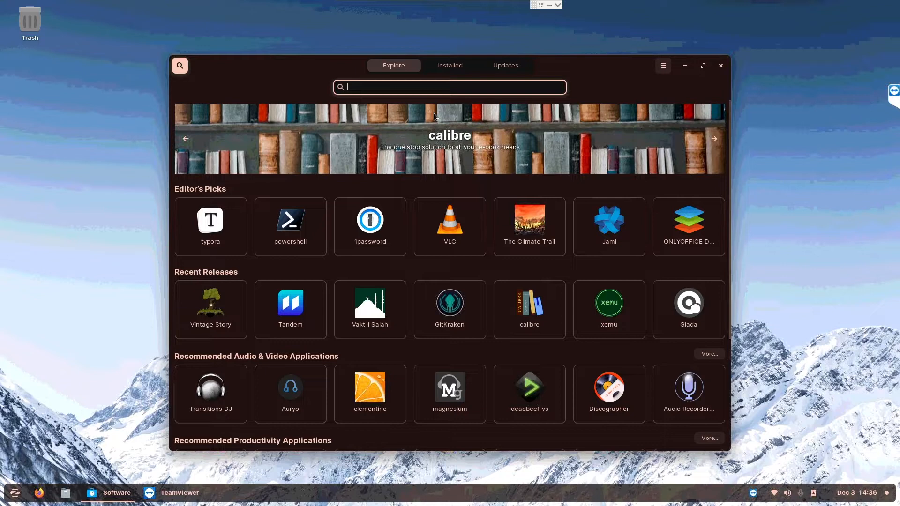
{"action": "type", "text": "lutris"}
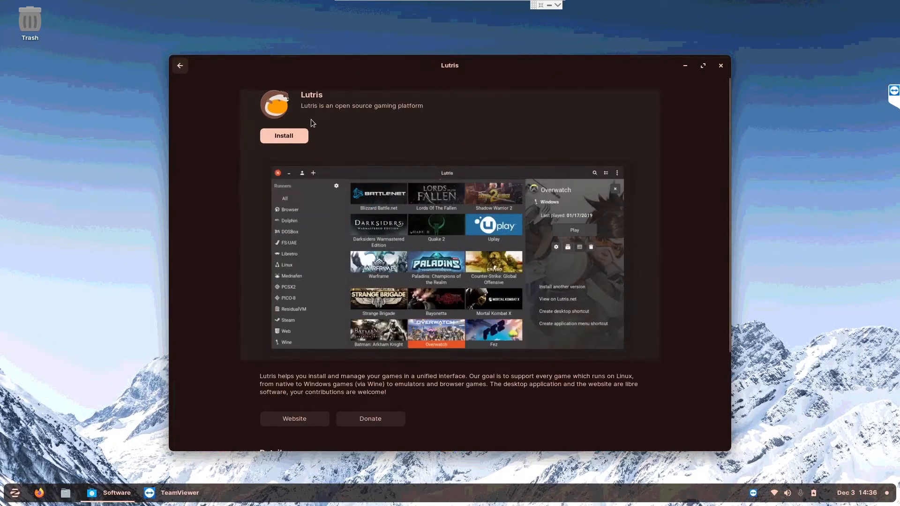
Step: Install Lutris from its store page and launch it once finished
{"action": "scroll", "scroll_direction": "down", "scroll_amount": 3}
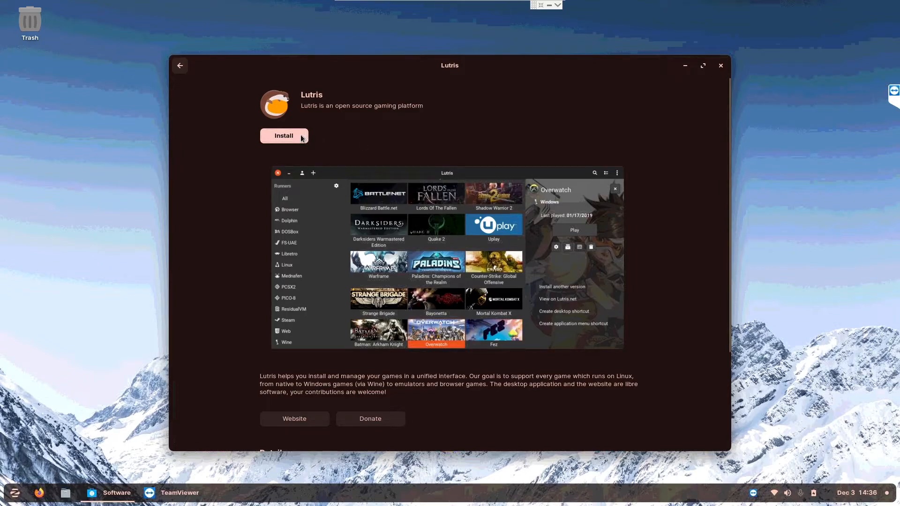
{"action": "left_click", "coordinate": [283, 135]}
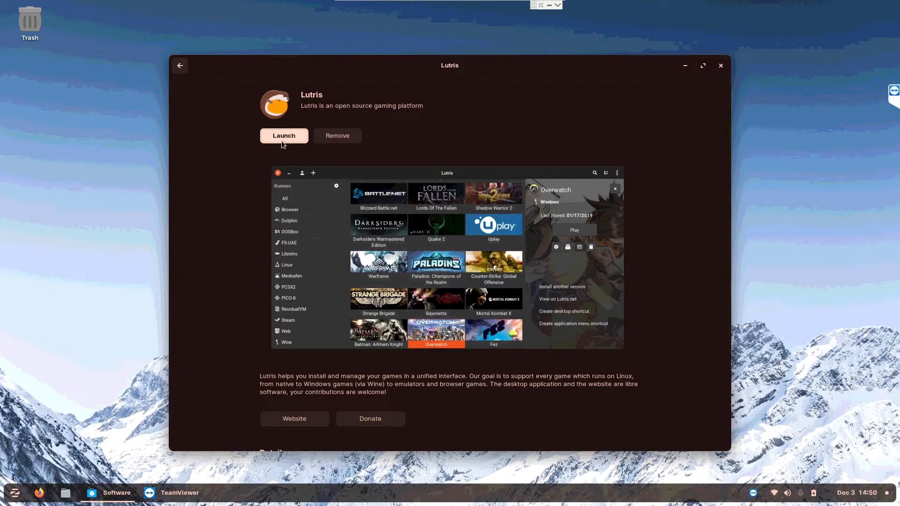
{"action": "left_click", "coordinate": [284, 135]}
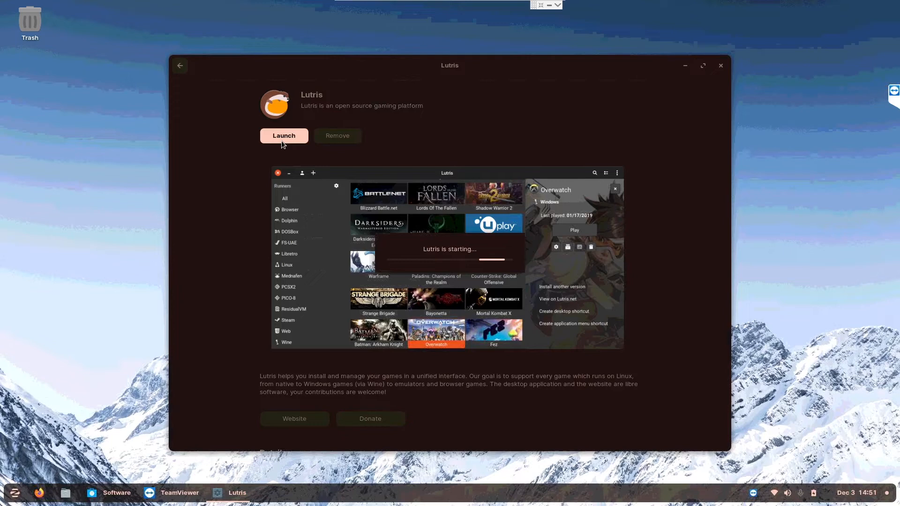
Step: Install Epic Games Store using the Latest installer version into the default directory
{"action": "left_click", "coordinate": [285, 135]}
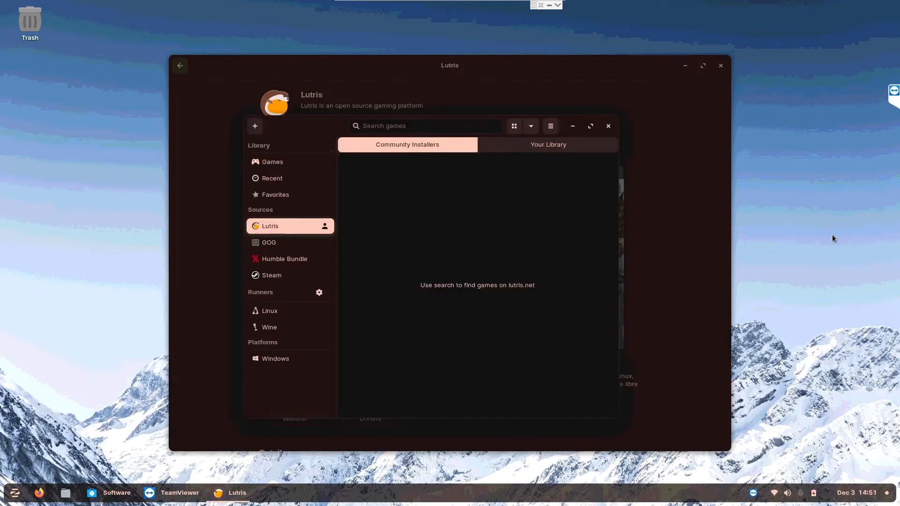
{"action": "mouse_move", "coordinate": [834, 240]}
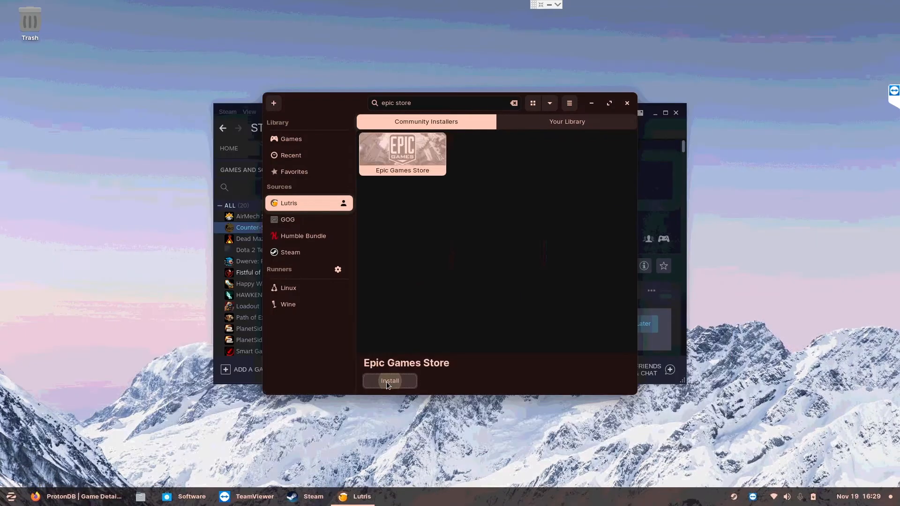
{"action": "left_click", "coordinate": [390, 381]}
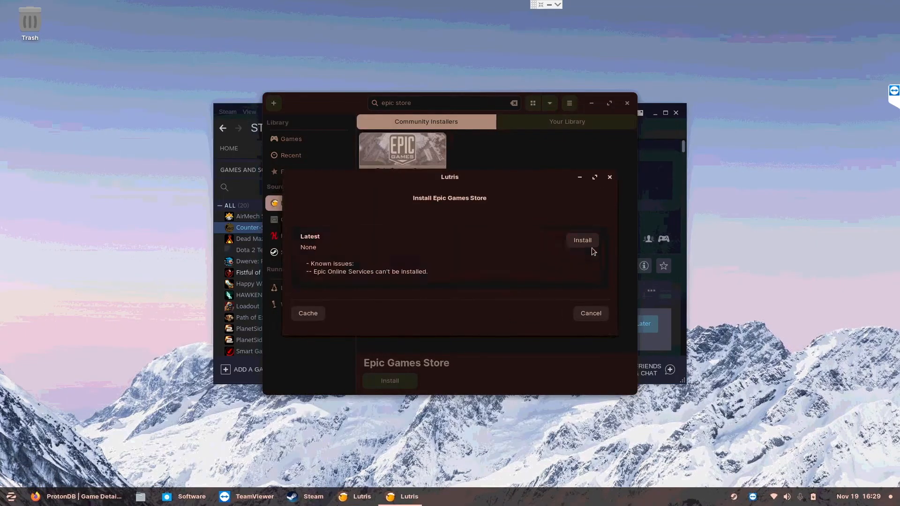
{"action": "left_click", "coordinate": [583, 240]}
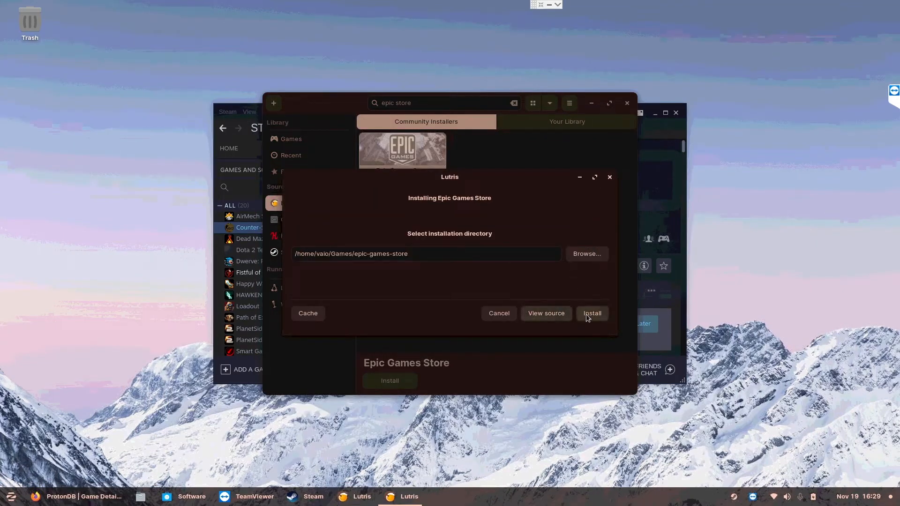
{"action": "left_click", "coordinate": [593, 313]}
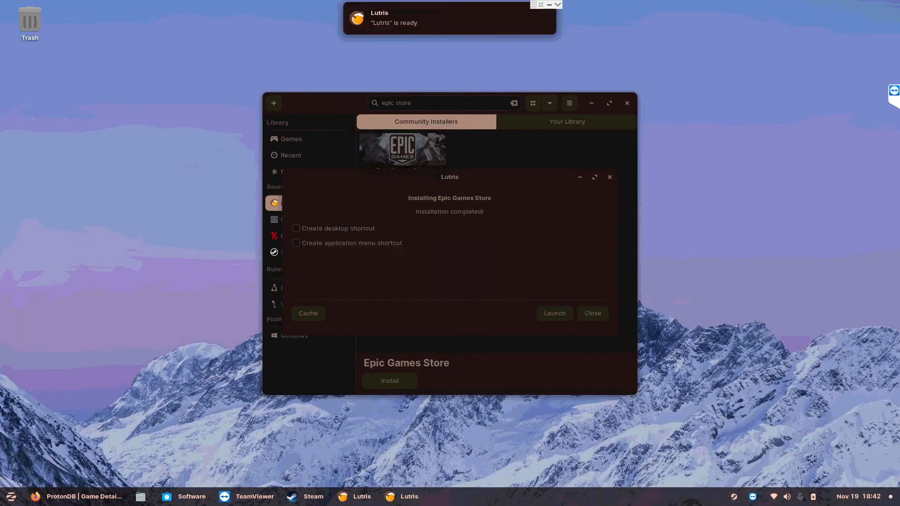
Step: Play Epic Games Store from the Games library, hitting the Unsupported Graphics Card error
{"action": "left_click", "coordinate": [592, 313]}
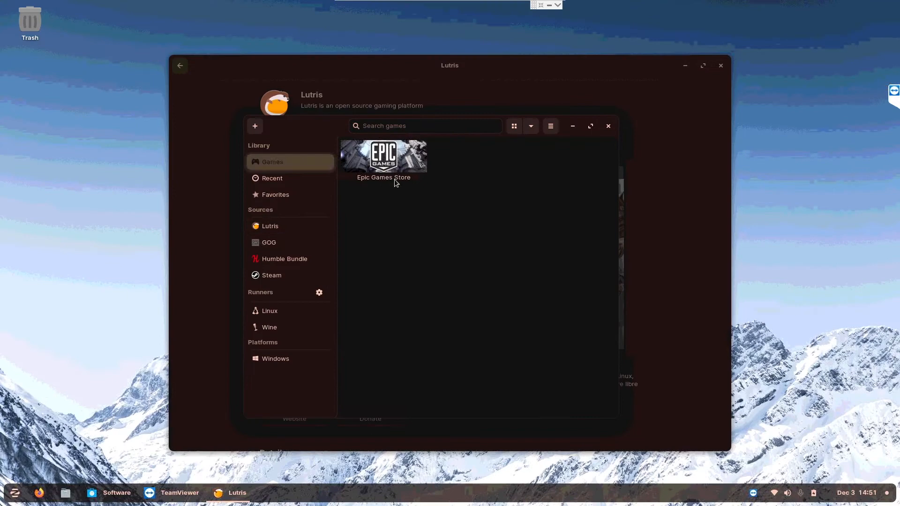
{"action": "left_click", "coordinate": [384, 157]}
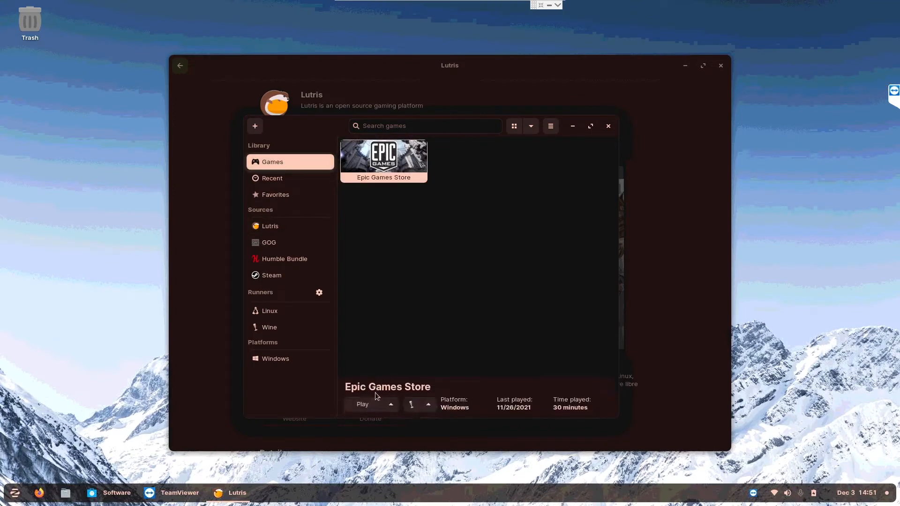
{"action": "left_click", "coordinate": [362, 404]}
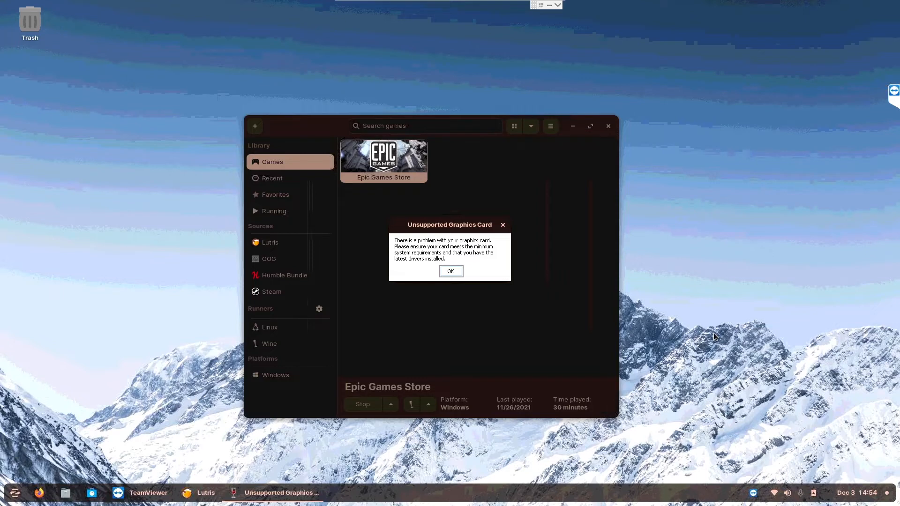
Step: Dismiss the graphics card error and retry Epic Games Store from Lutris
{"action": "left_click", "coordinate": [450, 272]}
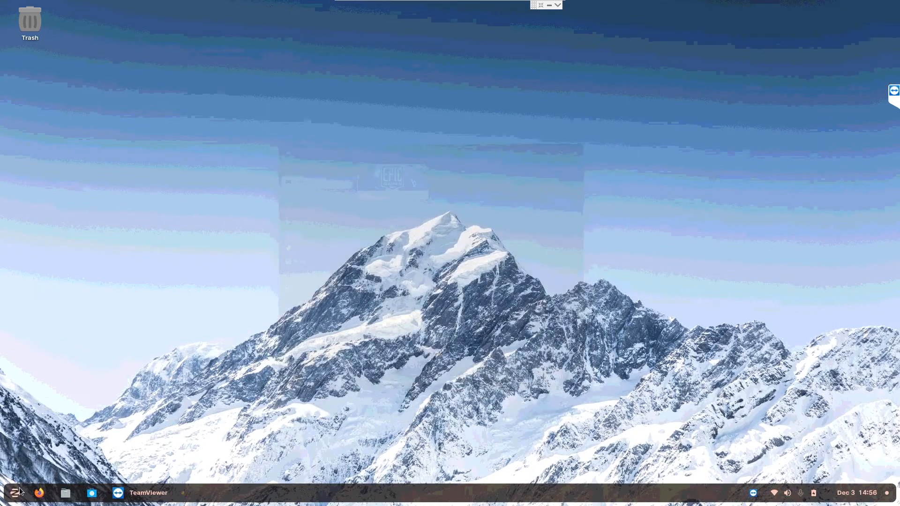
{"action": "left_click", "coordinate": [13, 492]}
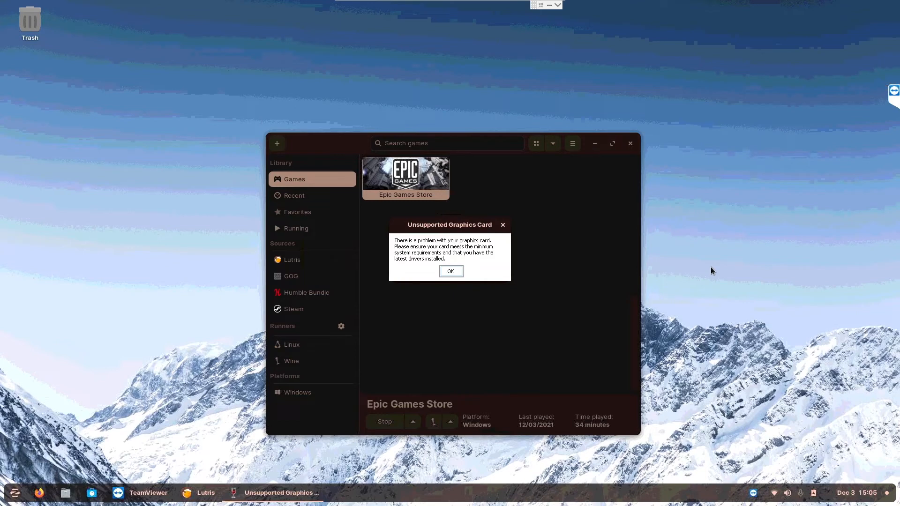
{"action": "mouse_move", "coordinate": [433, 371]}
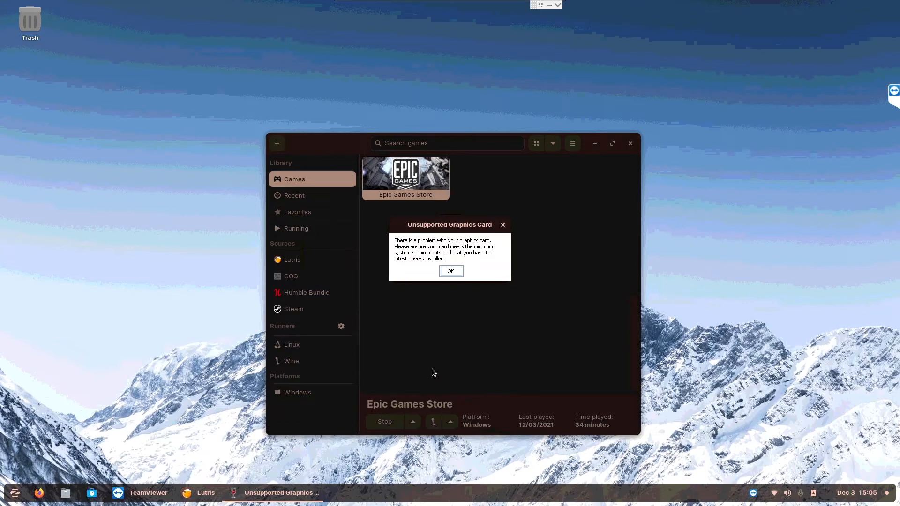
{"action": "mouse_move", "coordinate": [450, 281]}
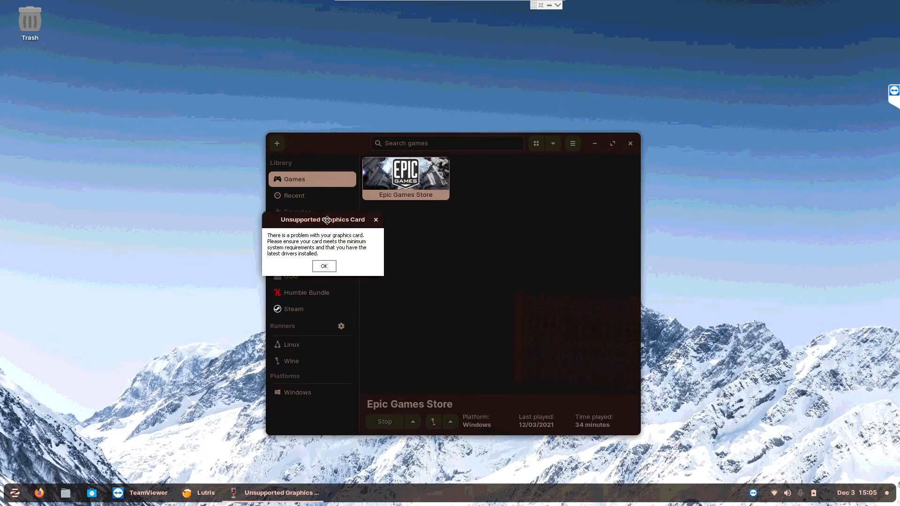
Step: Google 'there is a problem with your graphics card epic games launcher zorin os' and browse the results
{"action": "type", "text": "there is a problem with your graphics card epic games launcher zo"}
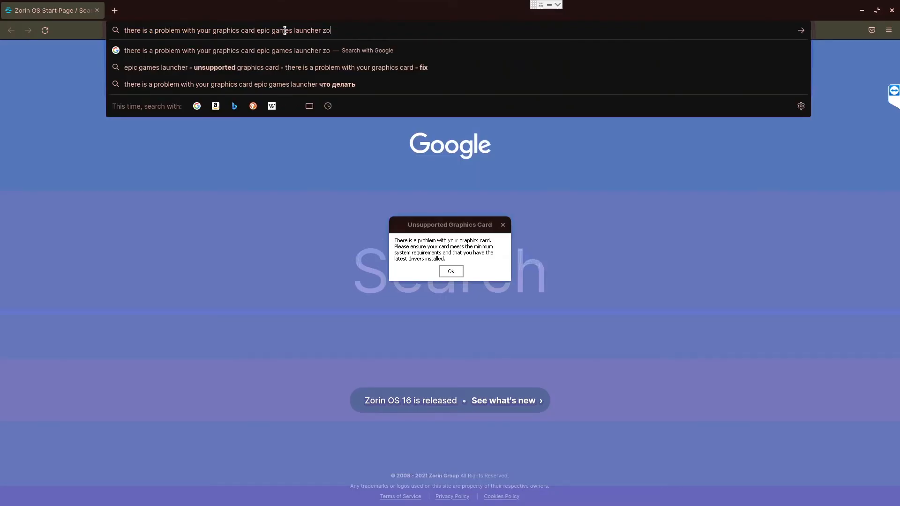
{"action": "key", "text": "Enter"}
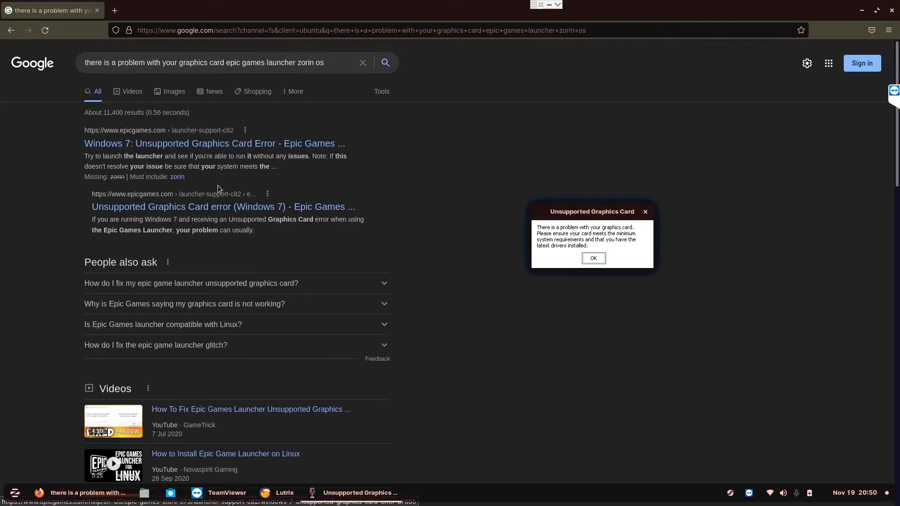
{"action": "scroll", "scroll_direction": "down", "scroll_amount": 3}
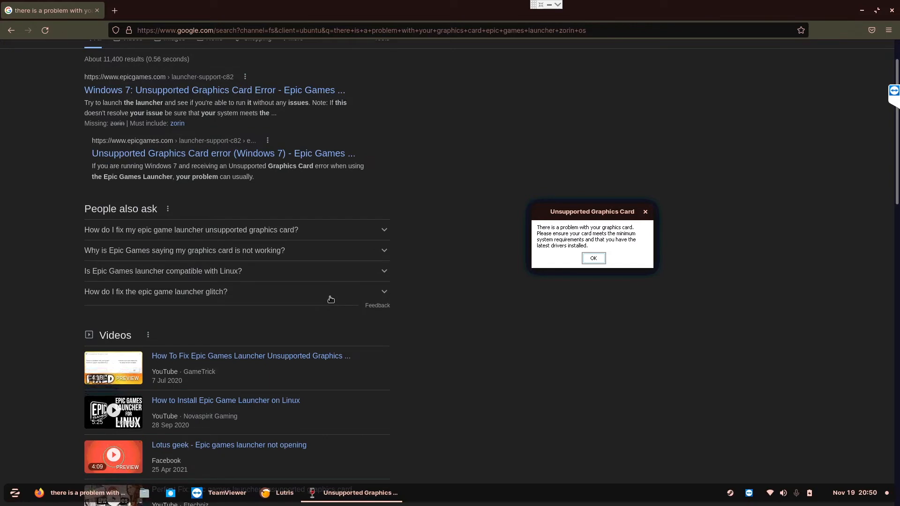
{"action": "scroll", "scroll_direction": "down", "scroll_amount": 3}
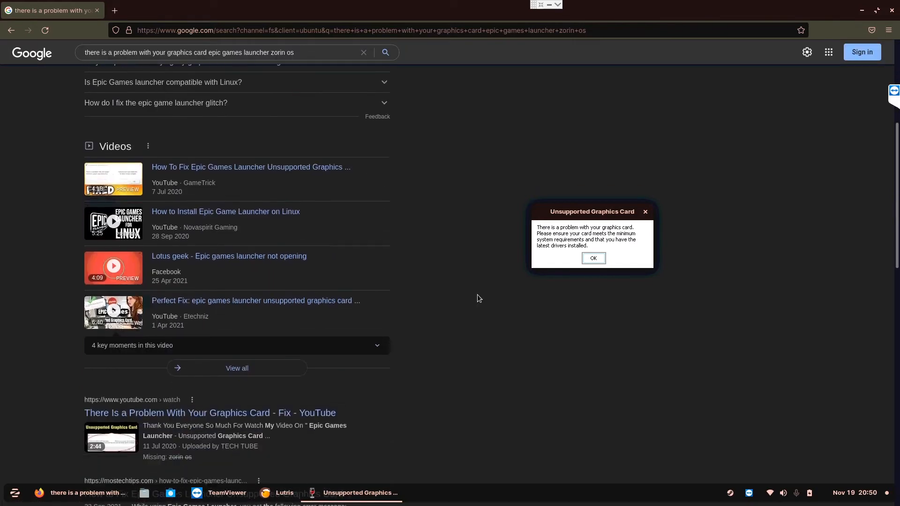
{"action": "scroll", "scroll_direction": "down", "scroll_amount": 3}
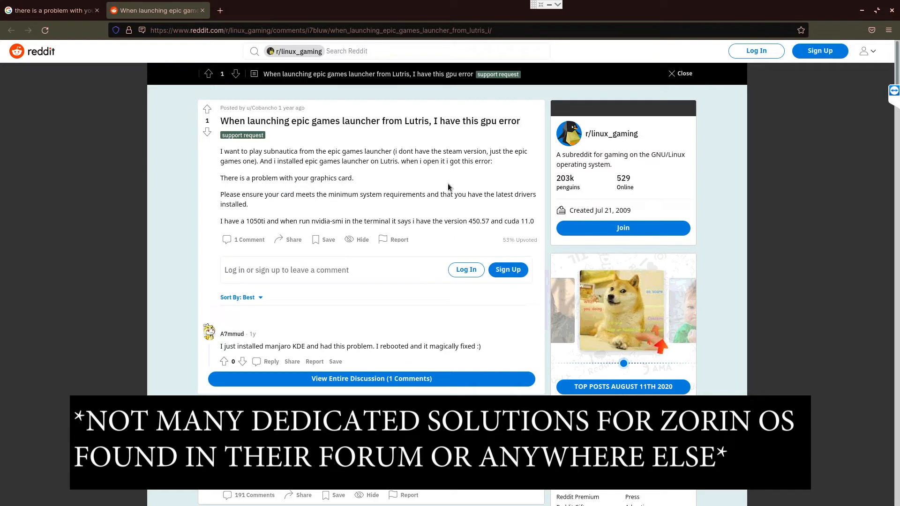
{"action": "mouse_move", "coordinate": [439, 185]}
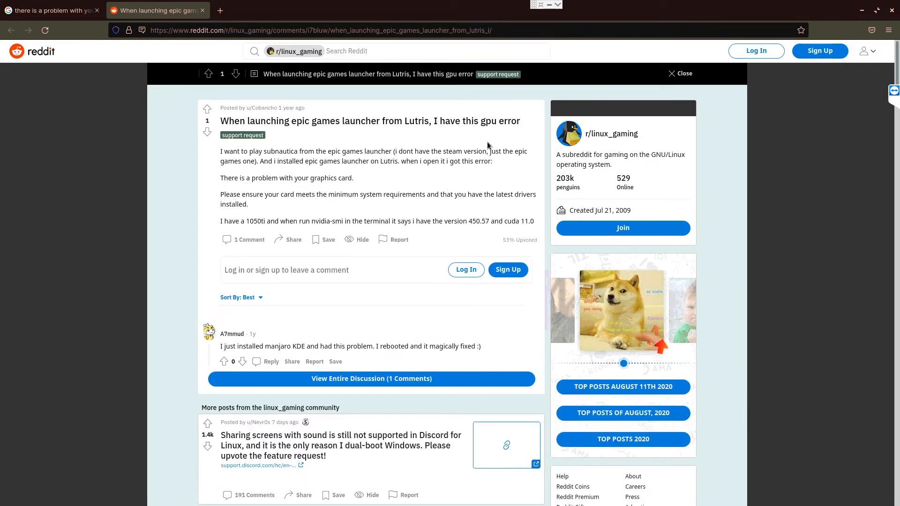
{"action": "mouse_move", "coordinate": [402, 263]}
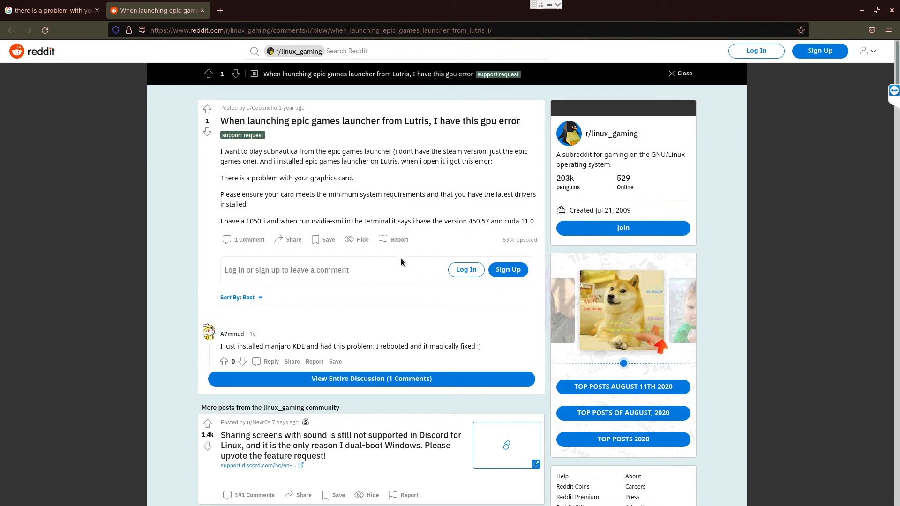
{"action": "mouse_move", "coordinate": [444, 277]}
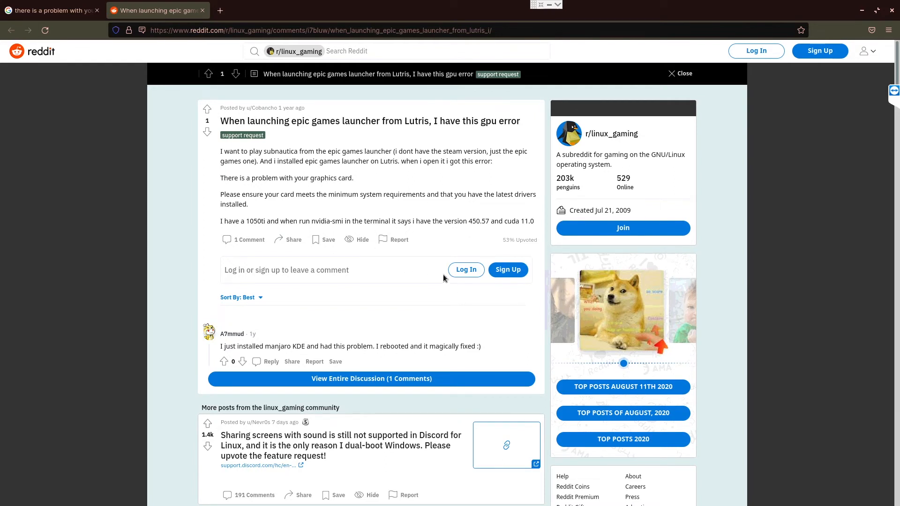
Step: Read the Reddit post and expand its entire discussion
{"action": "scroll", "scroll_direction": "down", "scroll_amount": 3}
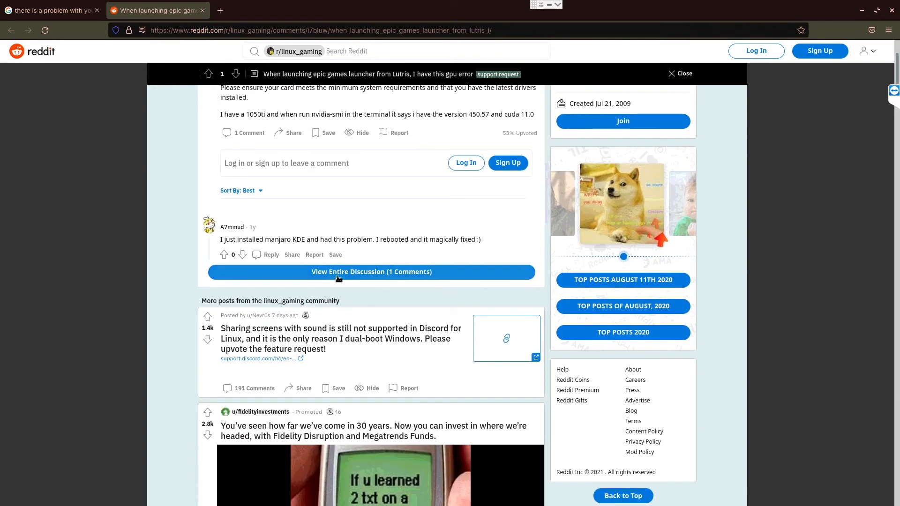
{"action": "left_click", "coordinate": [371, 272]}
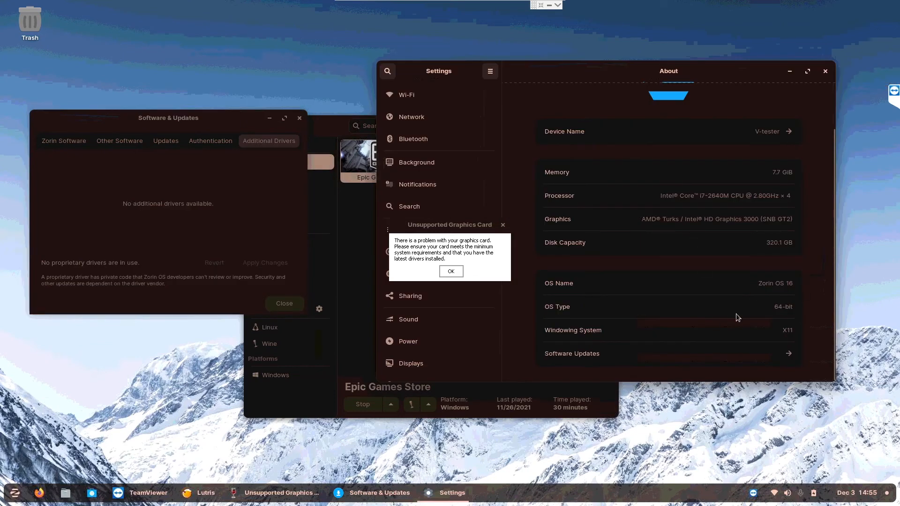
{"action": "mouse_move", "coordinate": [652, 222]}
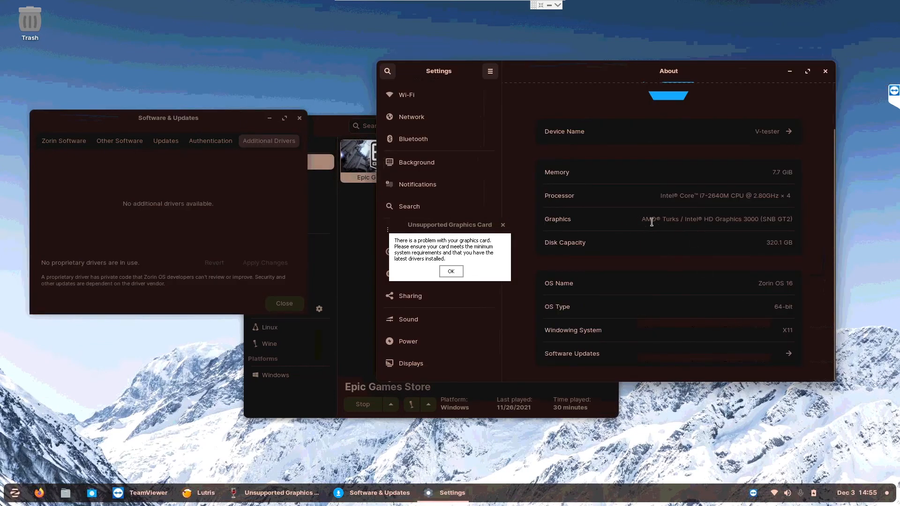
{"action": "mouse_move", "coordinate": [634, 191]}
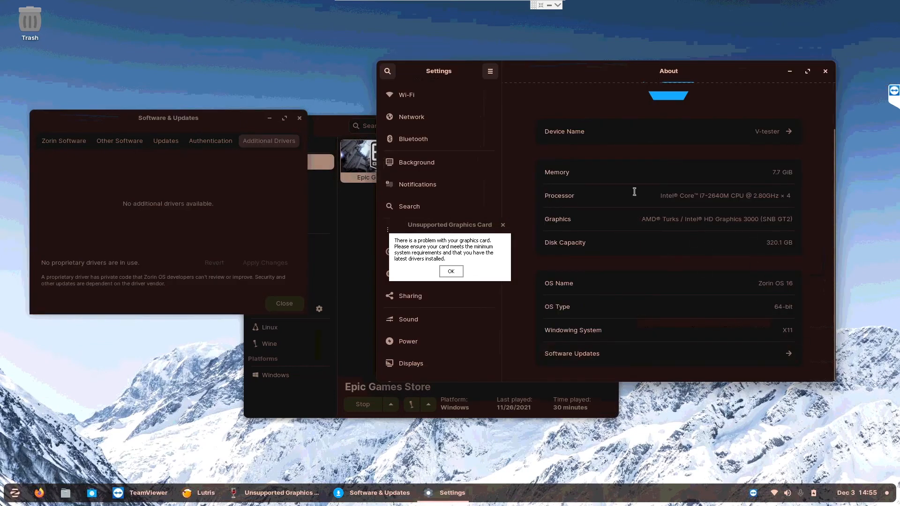